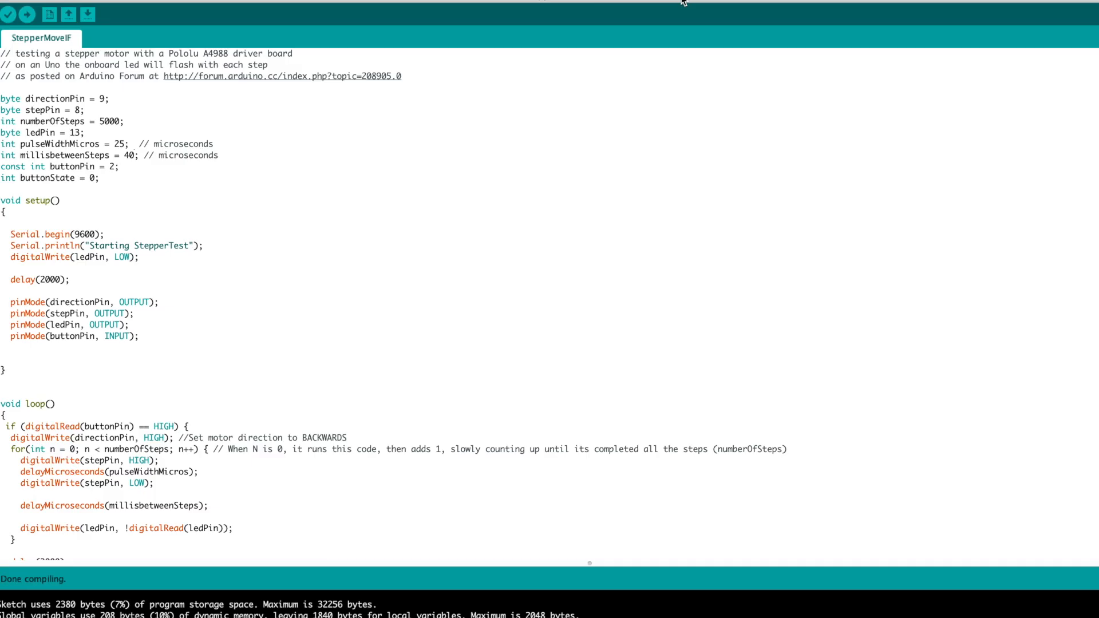
scroll("down", 3)
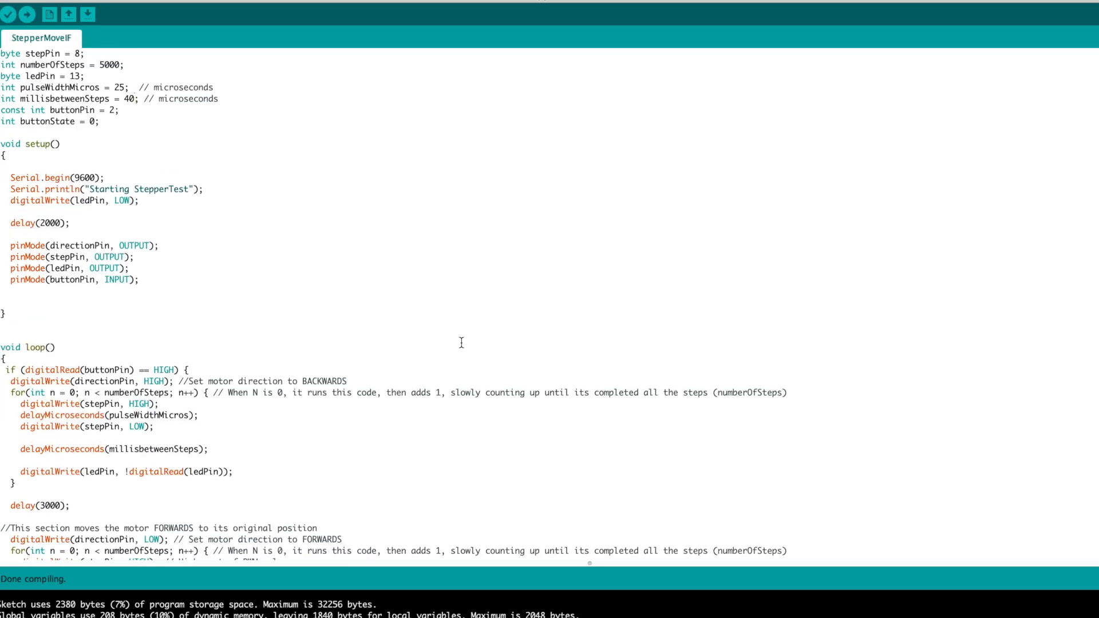
scroll("down", 3)
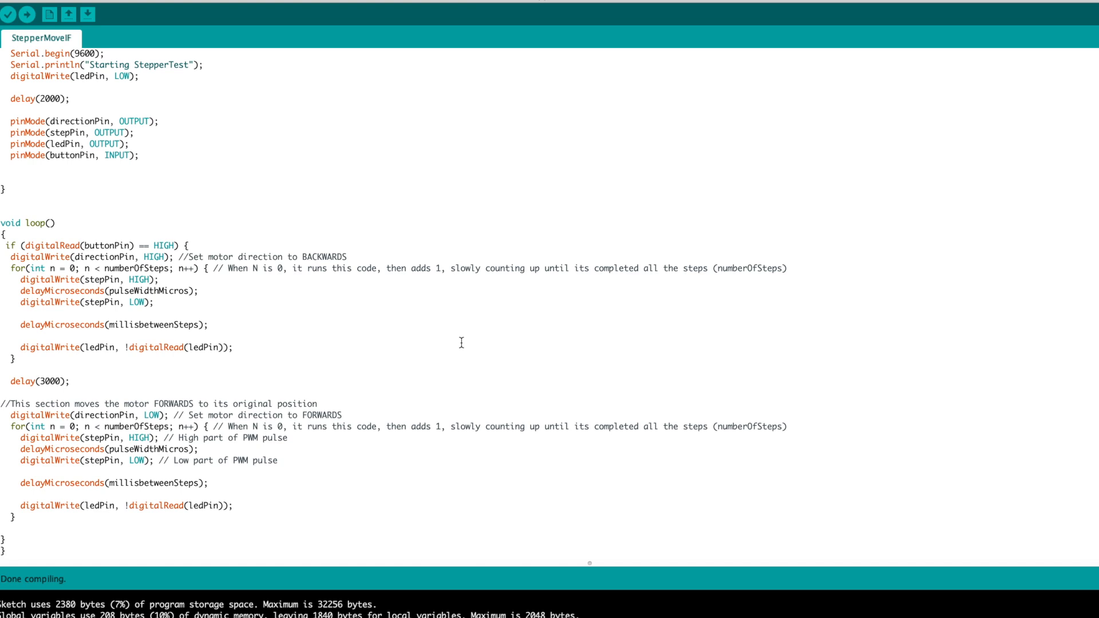
scroll("up", 3)
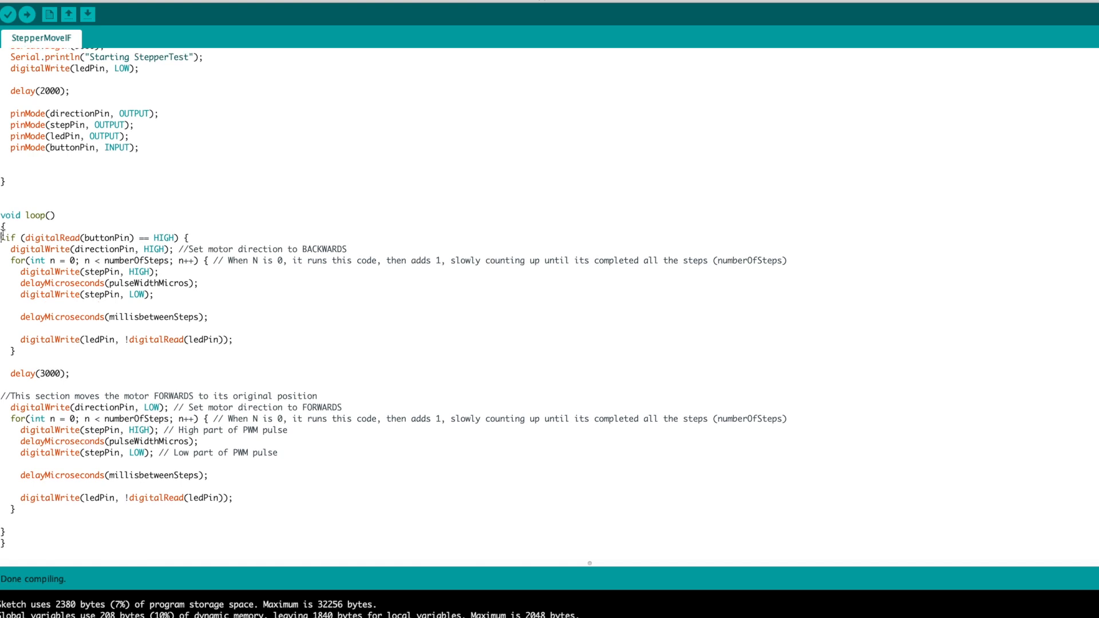